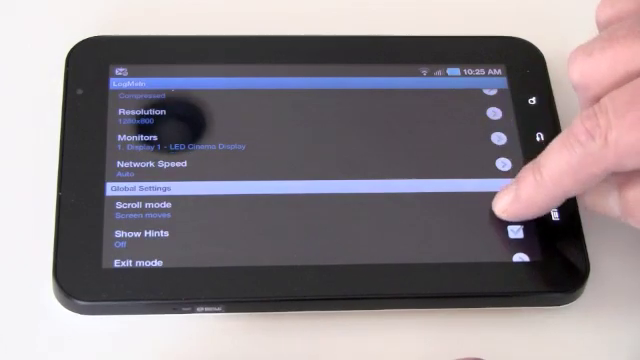
Close the LogMeIn session settings to return to the remote Mac desktop
left_click(150, 203)
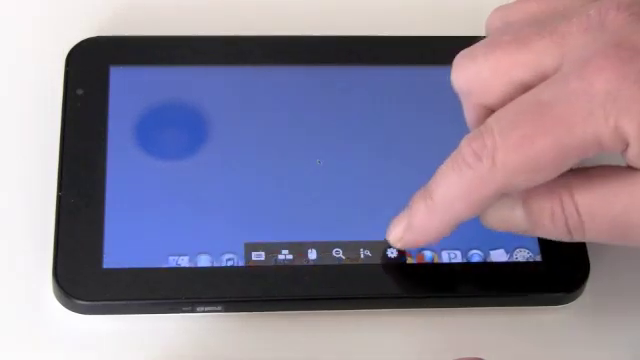
Reopen Computer Settings showing Display 2 – Color LCD monitor and screen-moves scroll mode
left_click(390, 253)
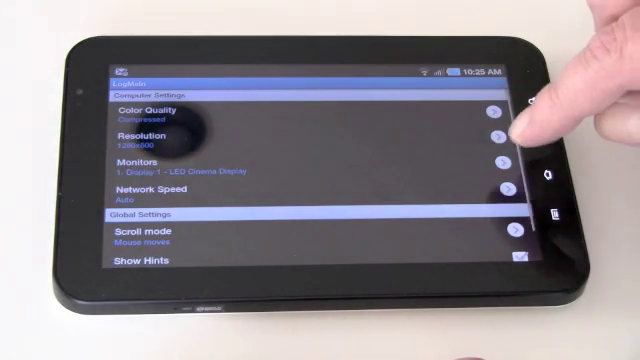
left_click(150, 241)
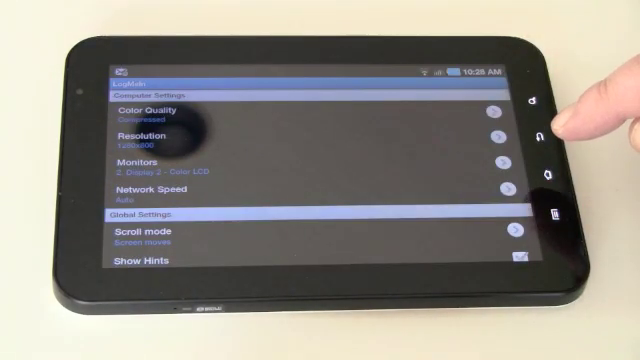
left_click(150, 165)
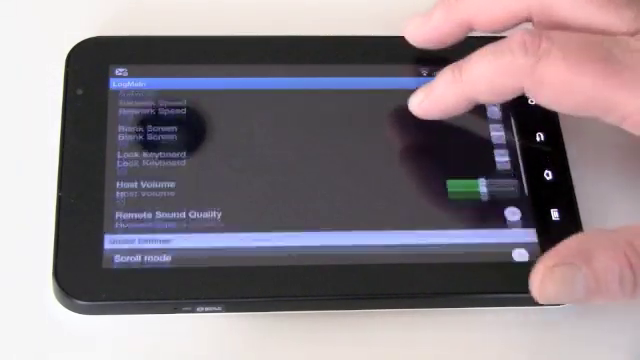
Scroll the session options list past blank screen, keyboard lock and sound settings
scroll("down", 3)
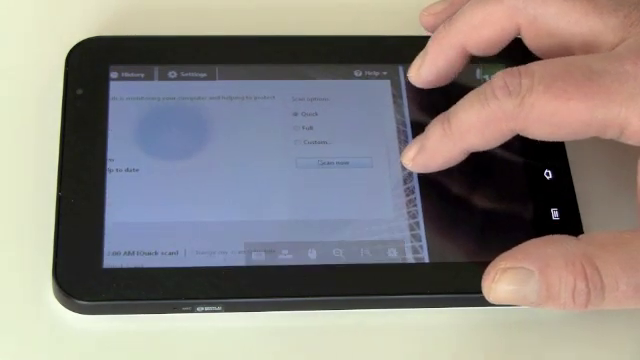
Start a Quick scan in Microsoft Security Essentials with Scan now
left_click(330, 162)
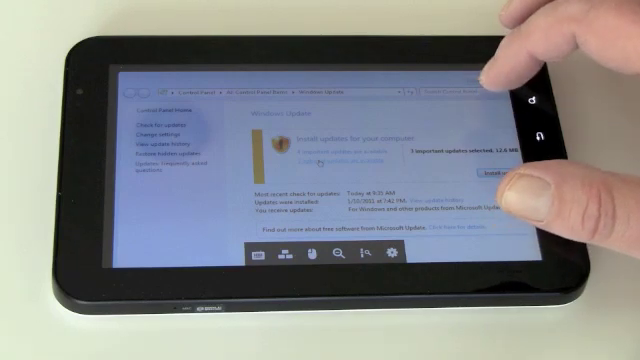
Open the 'important updates are available' link to list updates for selection
left_click(330, 153)
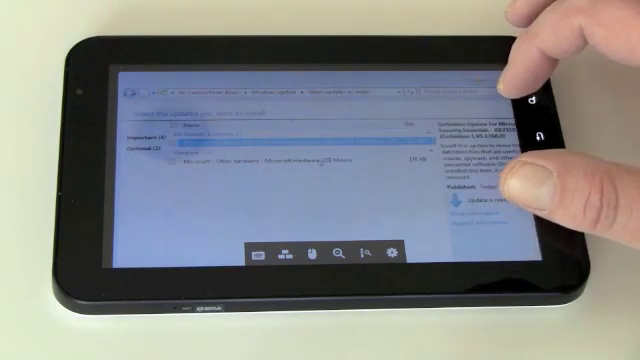